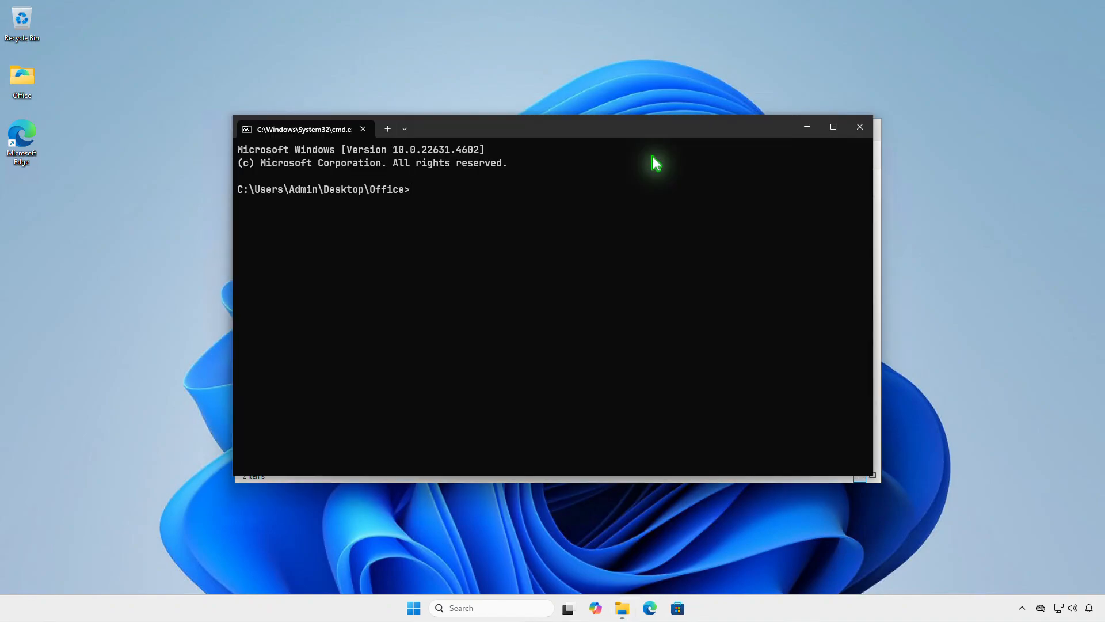
# Step: Run setup.exe /configure configuration.xml from the non-elevated Office folder prompt, producing the Couldn't install error
pyautogui.write('setup.exe /')
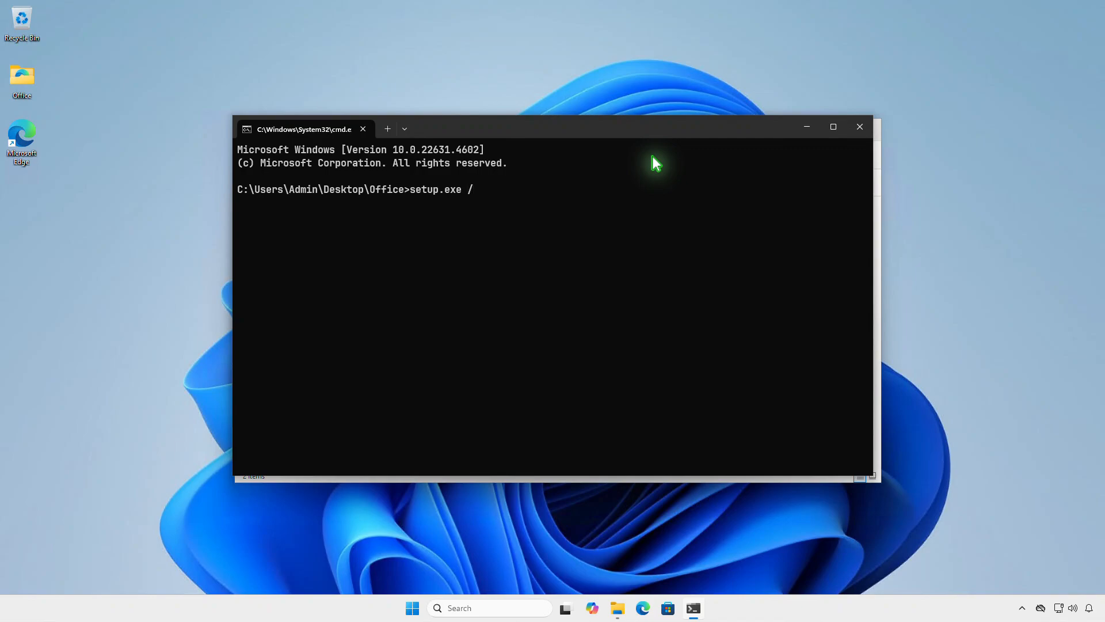
pyautogui.write('configure')
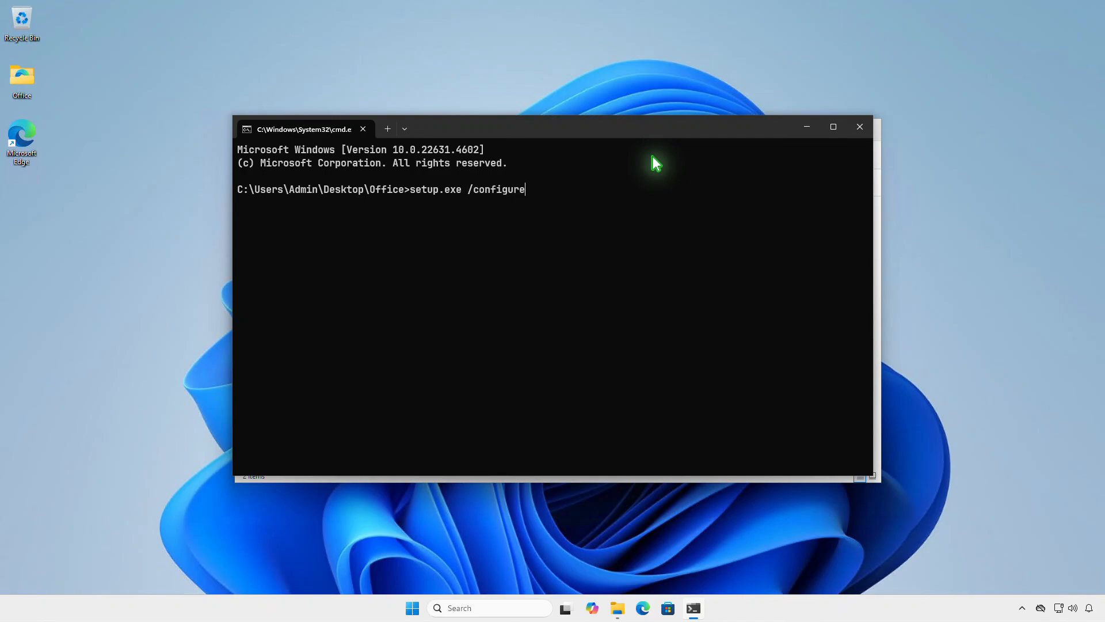
pyautogui.press('enter')
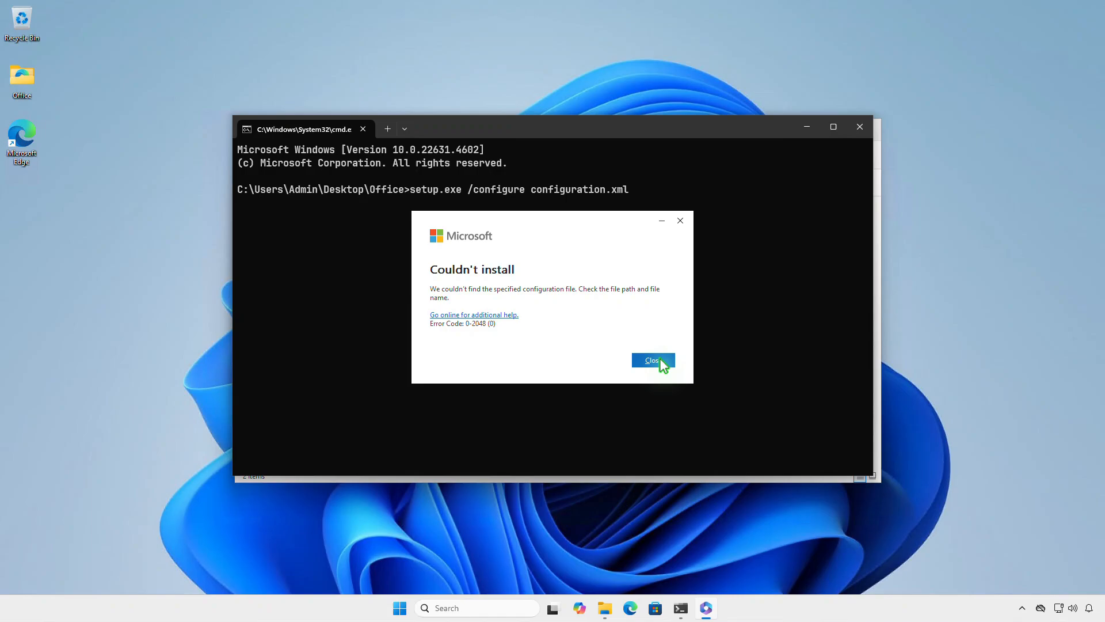
# Step: Dismiss the error and open configuration.xml in Notepad to check the 64-bit Standard2024Volume en-us product
pyautogui.click(652, 360)
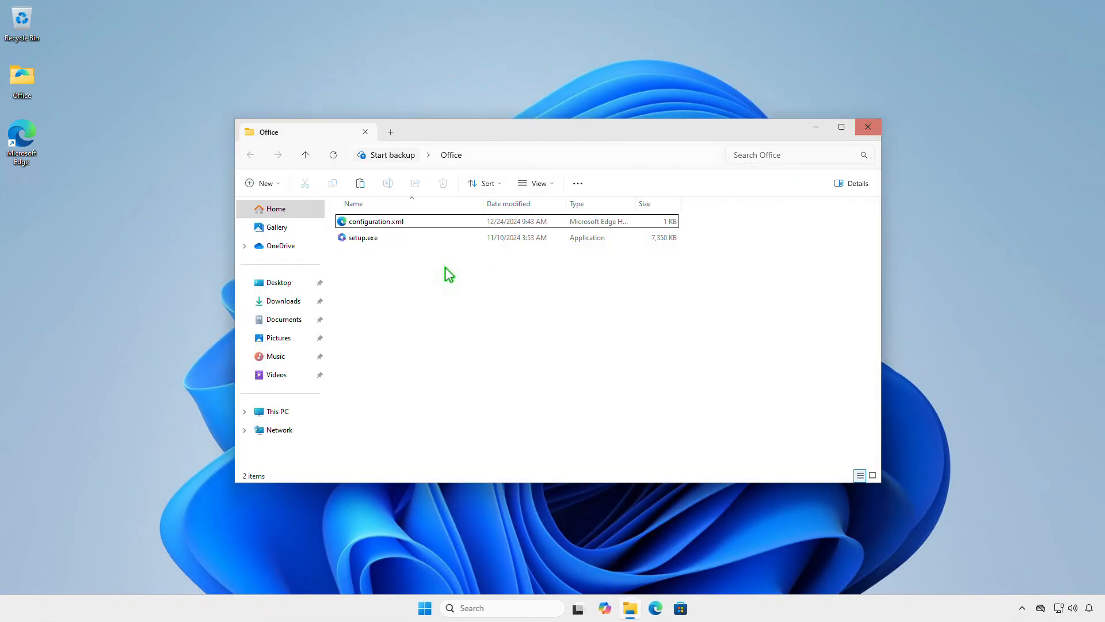
pyautogui.rightClick(375, 221)
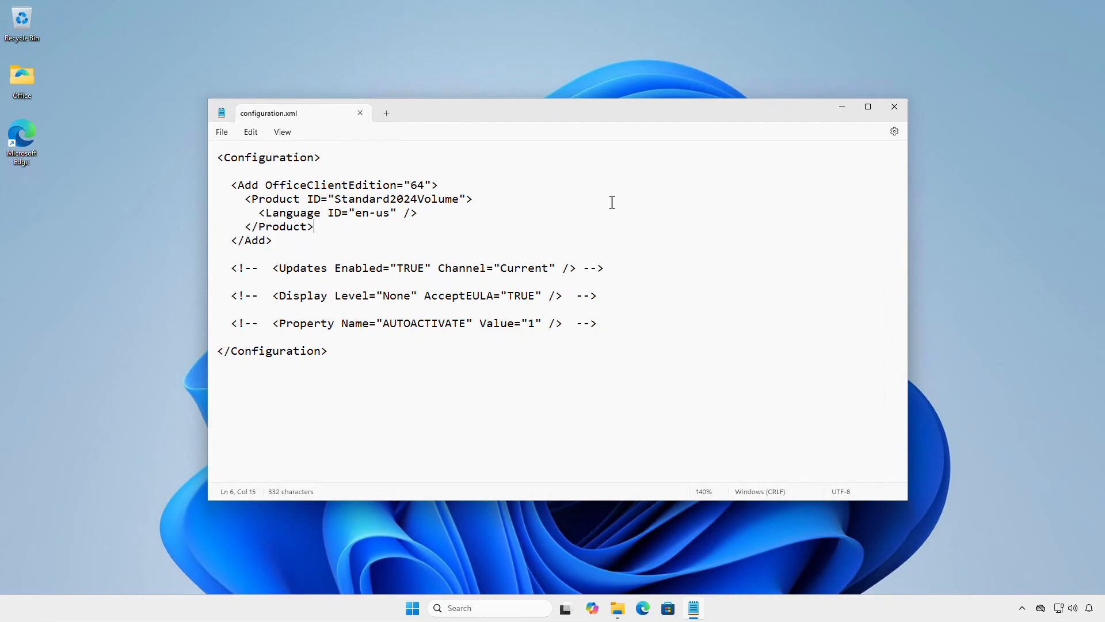
pyautogui.moveTo(429, 166)
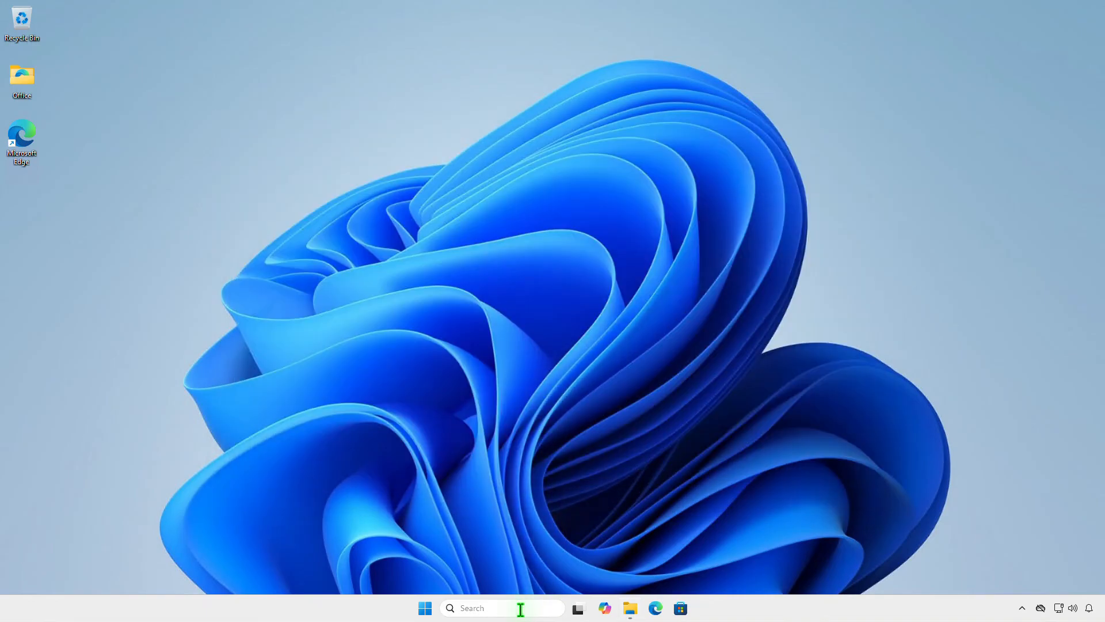
# Step: Start an elevated Command Prompt by searching cmd and running it as administrator, approving the UAC prompt
pyautogui.write('cmd')
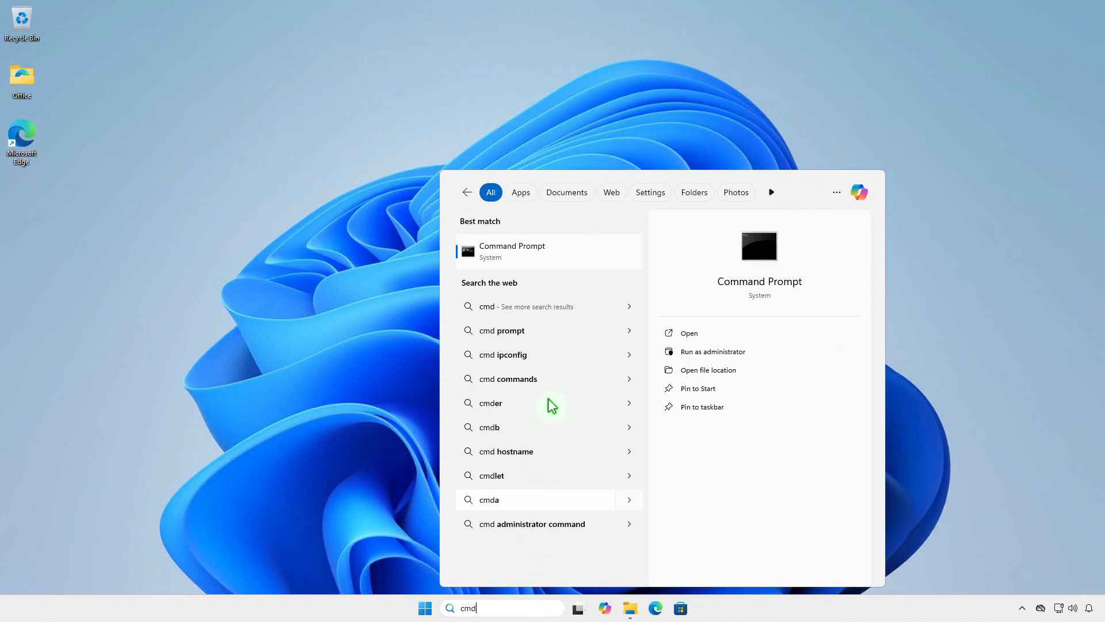
pyautogui.rightClick(513, 251)
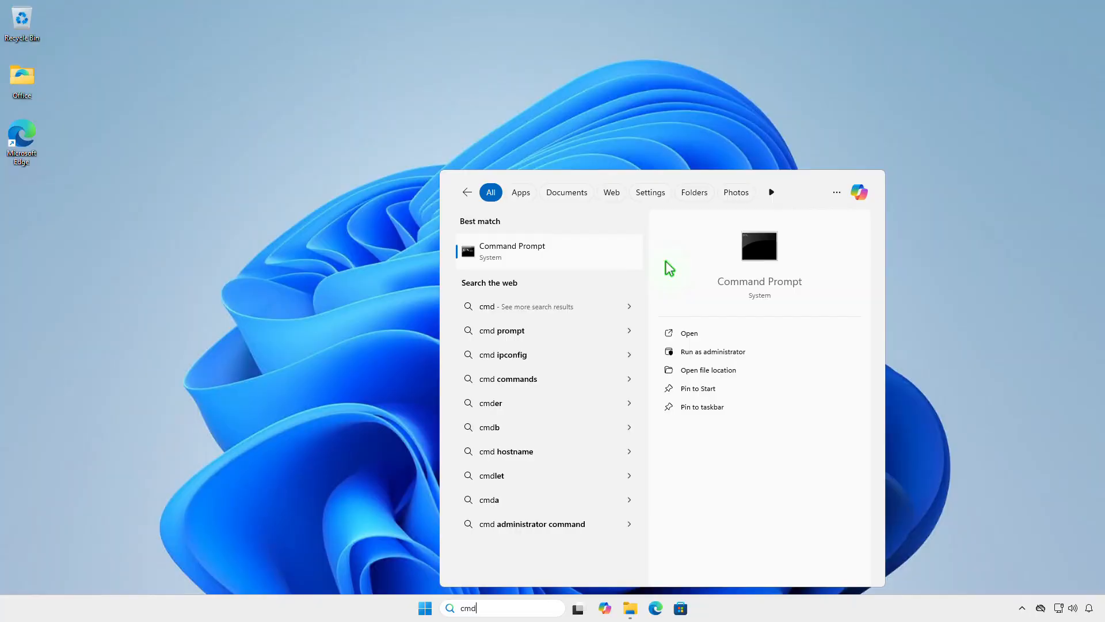
pyautogui.click(713, 352)
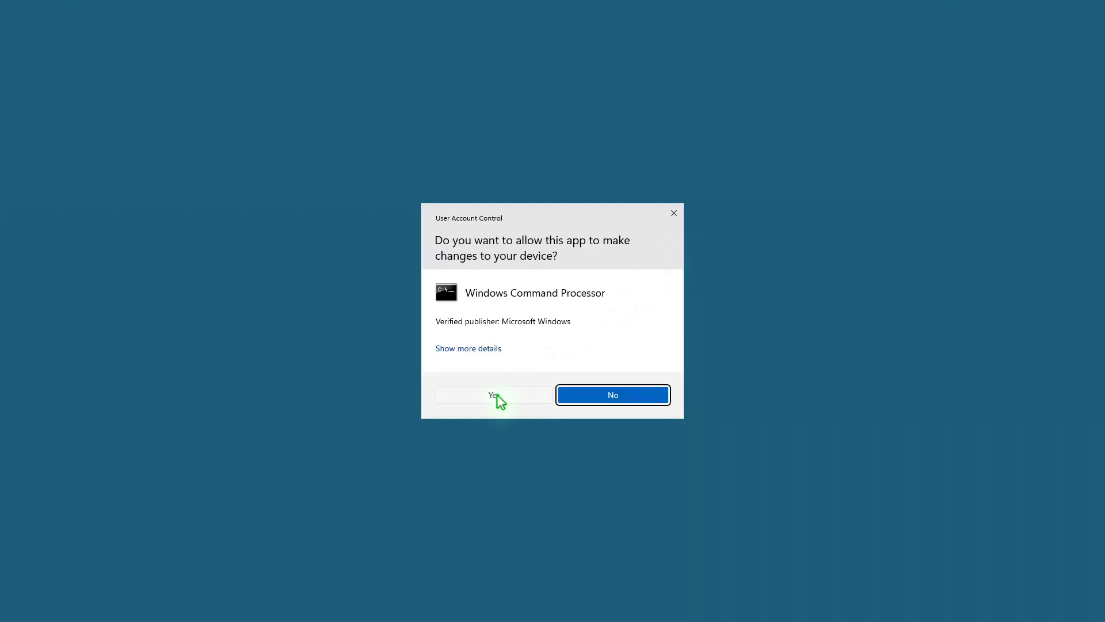
pyautogui.click(492, 395)
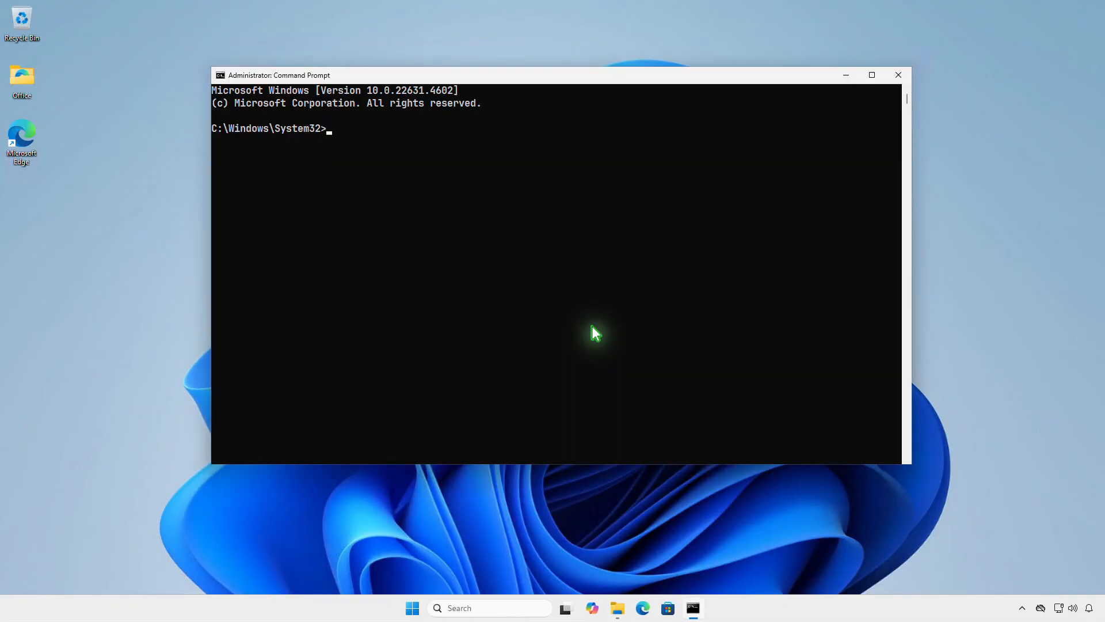
# Step: Change directory to C:\Users\Admin\Desktop\Office and list its contents with dir
pyautogui.write('cd')
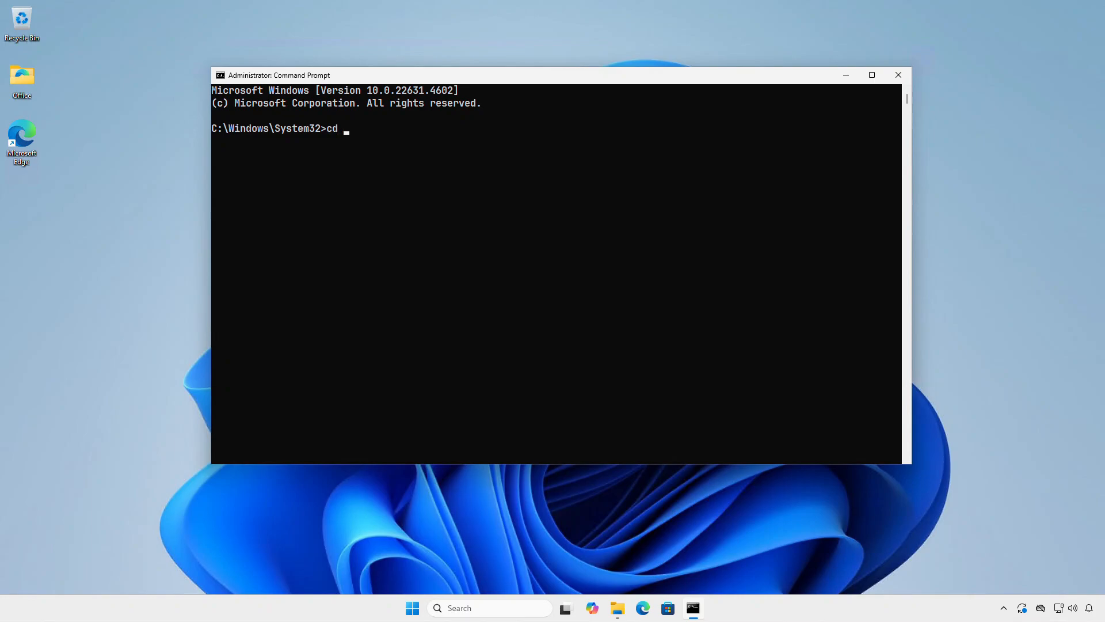
pyautogui.write('C:\\Users')
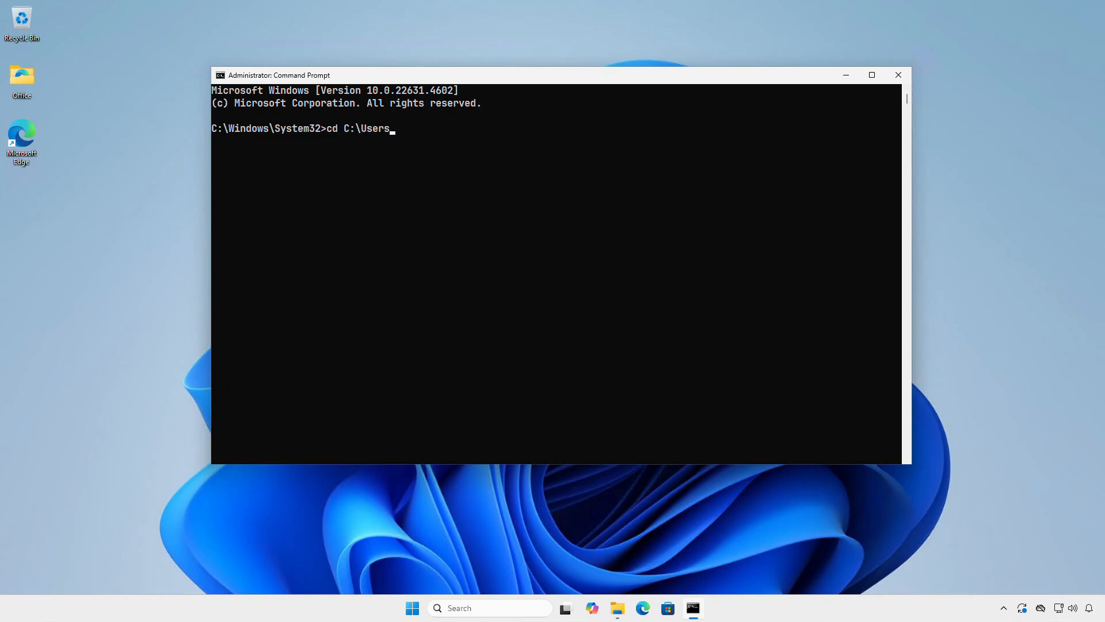
pyautogui.write('\\Admin')
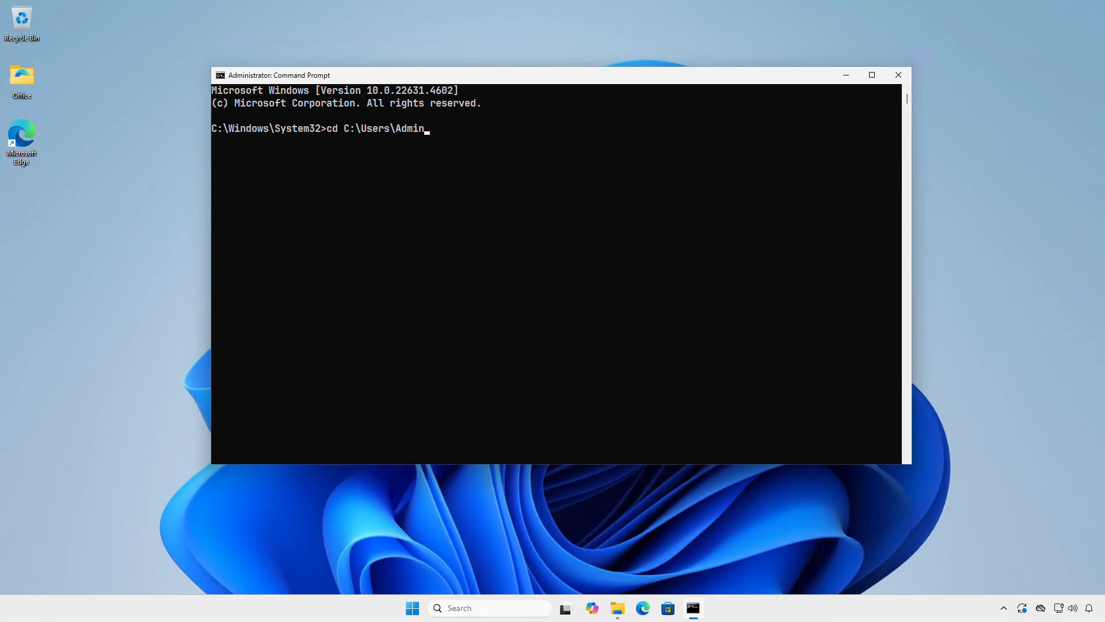
pyautogui.write('\\Desktop')
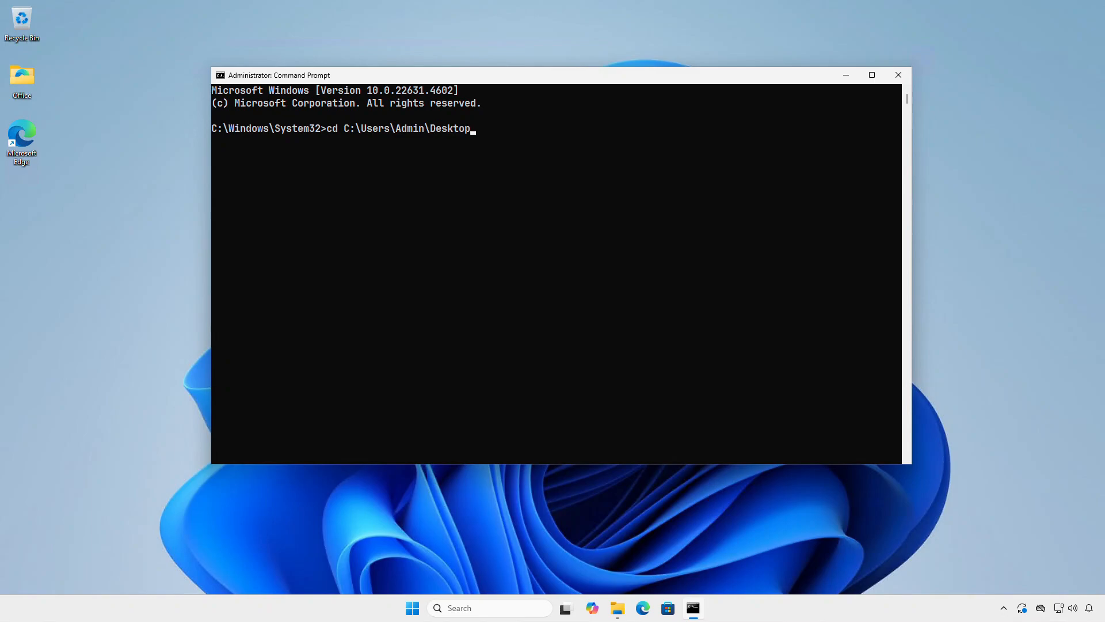
pyautogui.write('\\of')
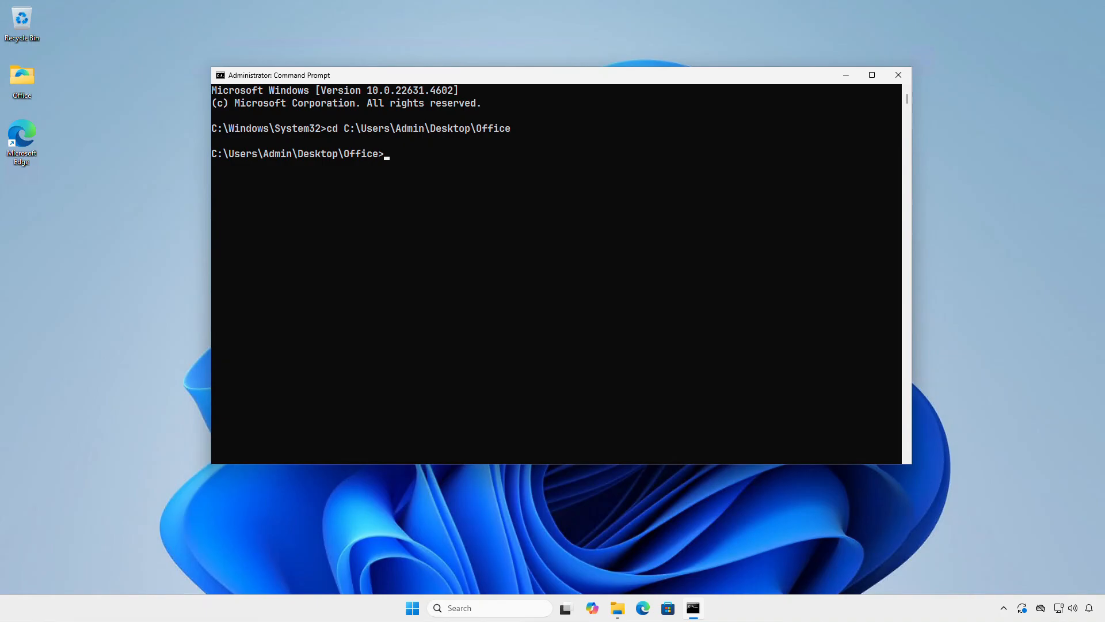
pyautogui.write('dir')
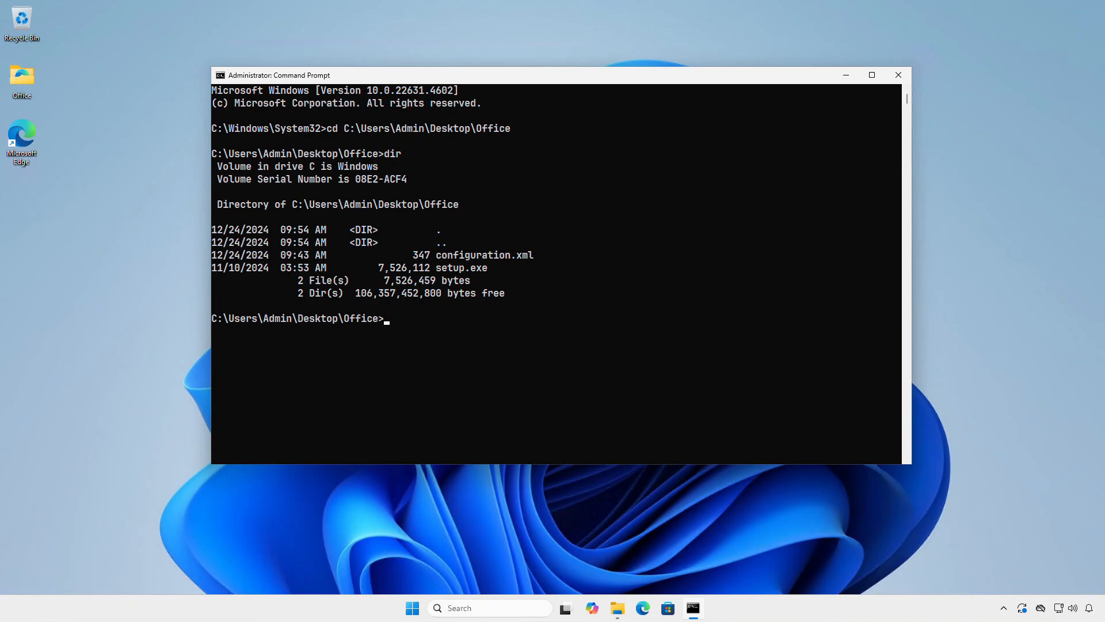
# Step: Enter setup.exe /configure configuration.xml at the elevated prompt without running it yet
pyautogui.write('setup.exe /co')
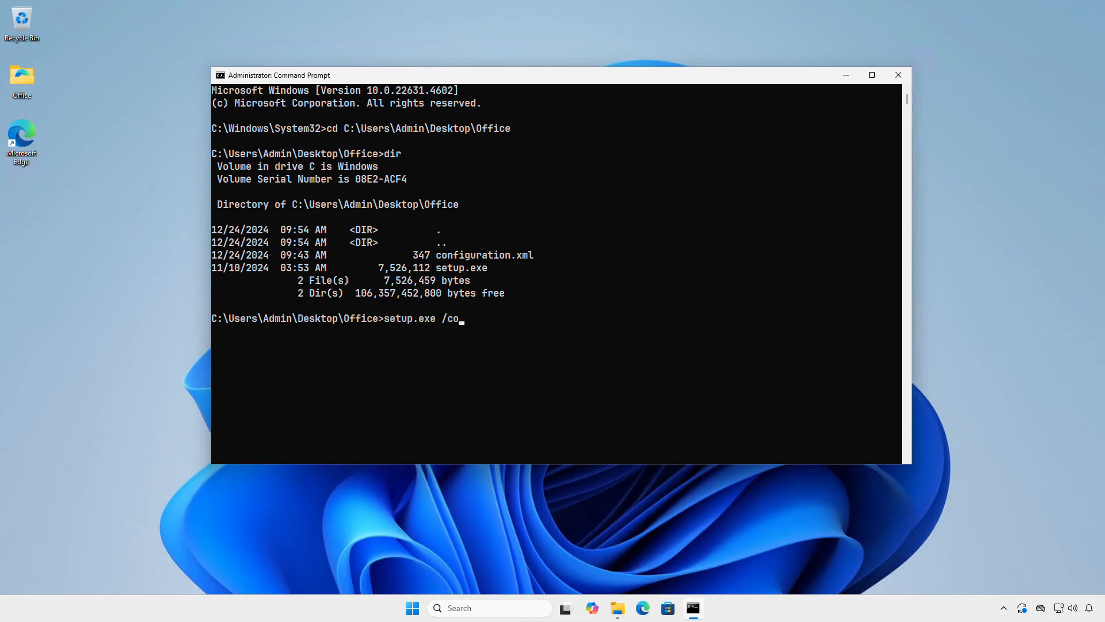
pyautogui.write('nfigure configuration.xml')
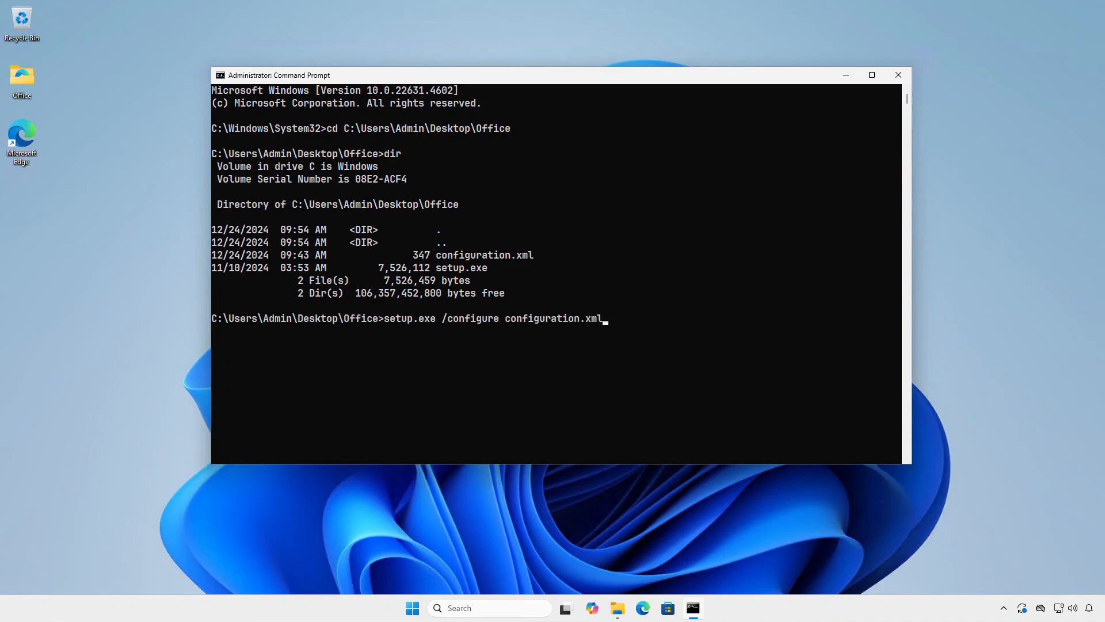
# Step: Run the configure command so Office installs, then dismiss the installation complete message
pyautogui.press('enter')
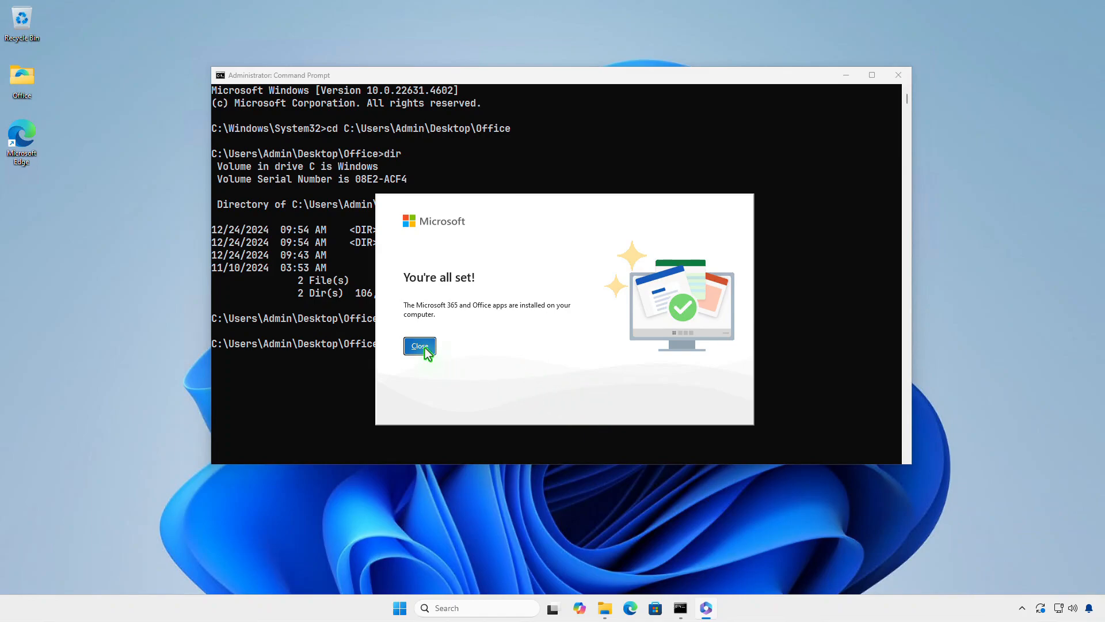
pyautogui.click(419, 346)
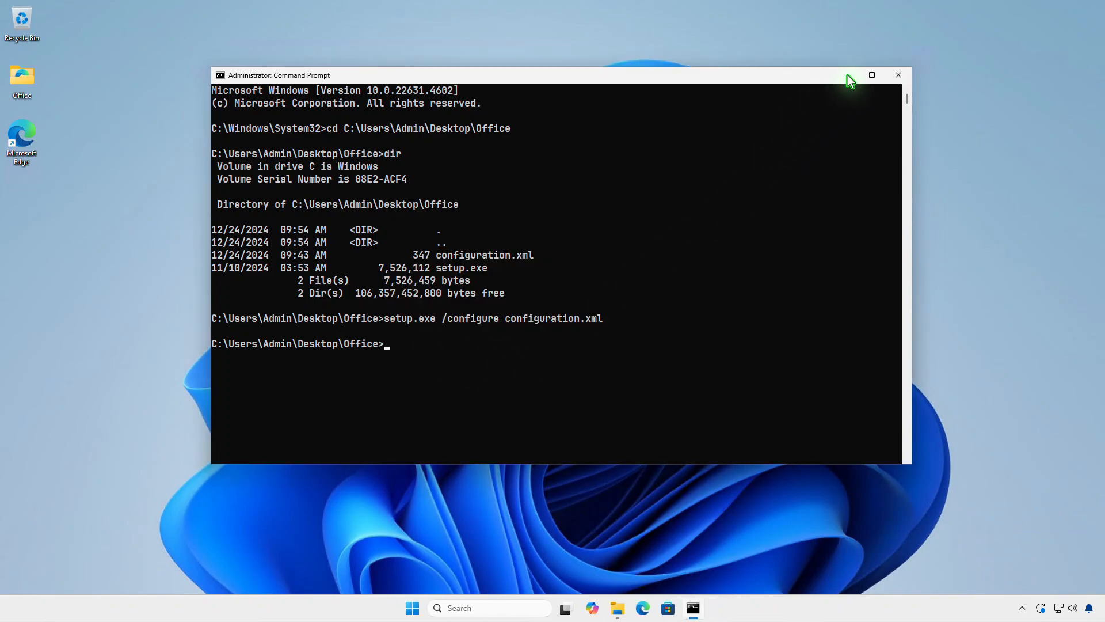
# Step: Check in Control Panel's Programs and Features that Microsoft Office LTSC Standard 2024 - en-us is listed
pyautogui.click(898, 75)
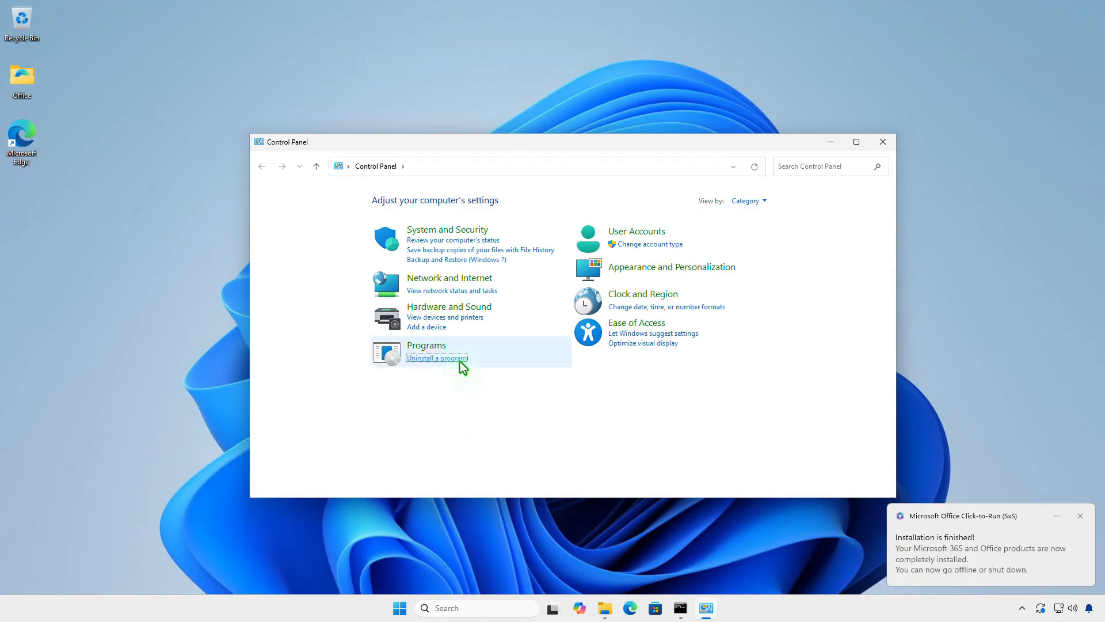
pyautogui.click(436, 358)
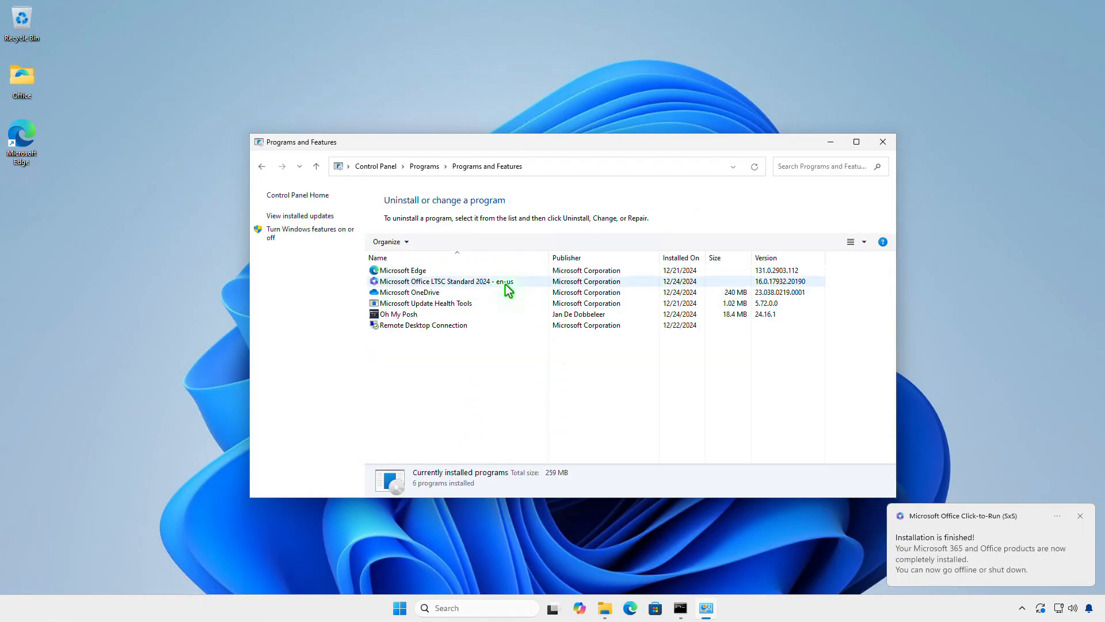
pyautogui.click(446, 281)
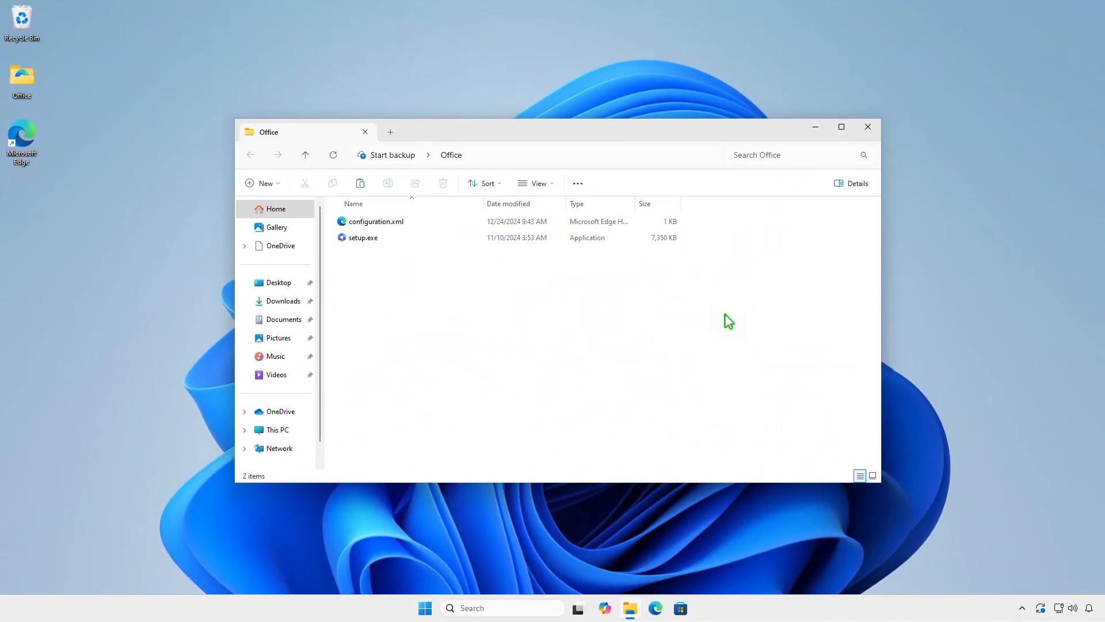
pyautogui.moveTo(732, 325)
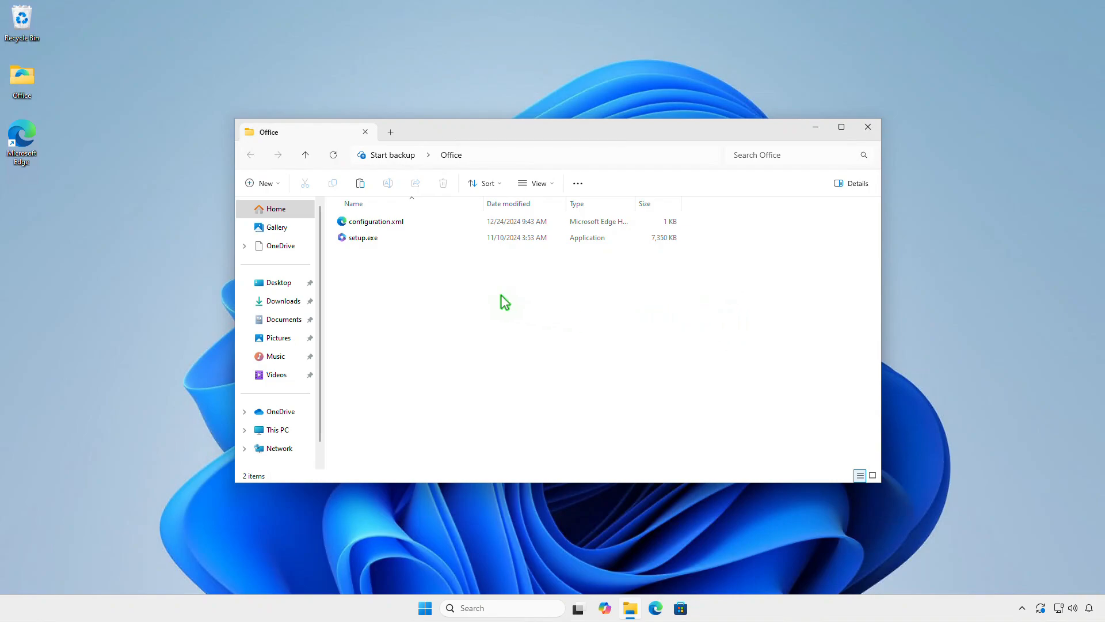
pyautogui.moveTo(481, 290)
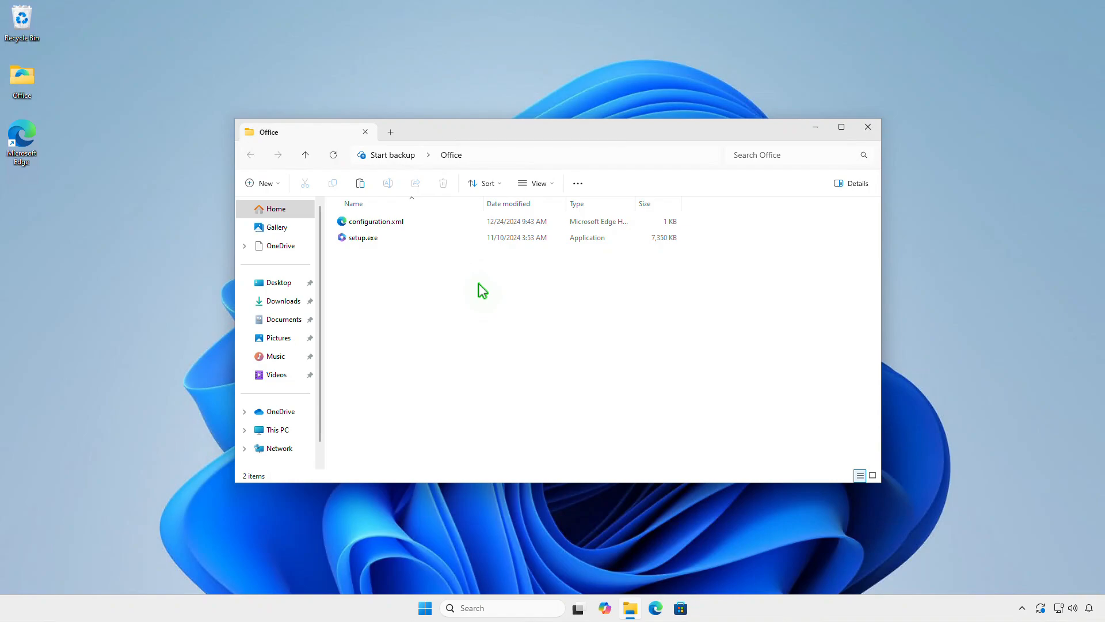
# Step: Create a new empty text document in the Office folder and open it in Notepad
pyautogui.rightClick(482, 289)
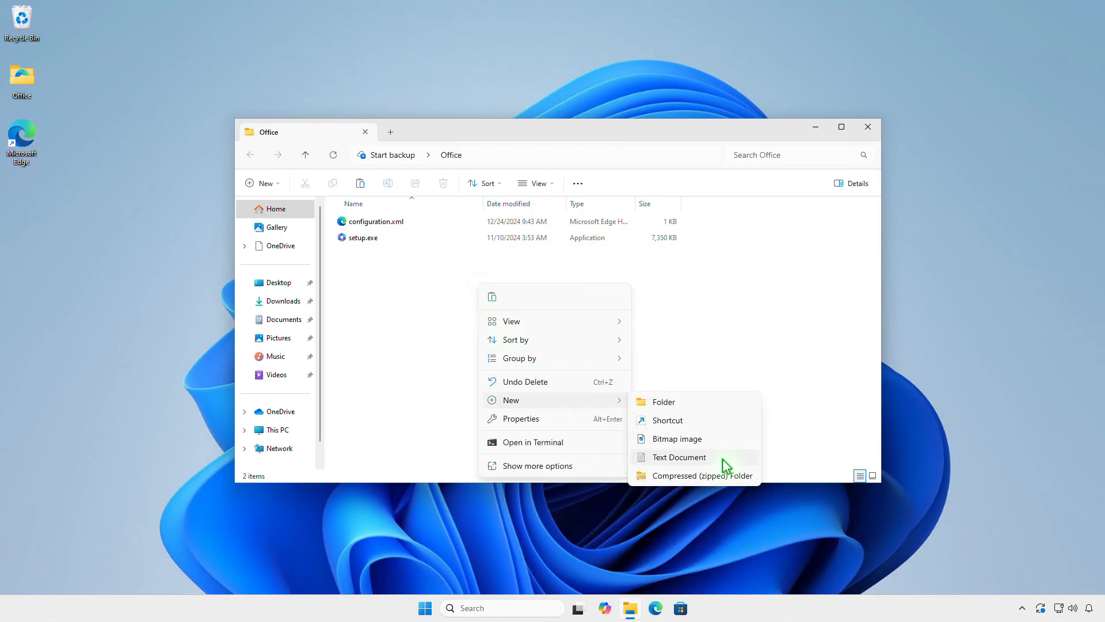
pyautogui.click(680, 457)
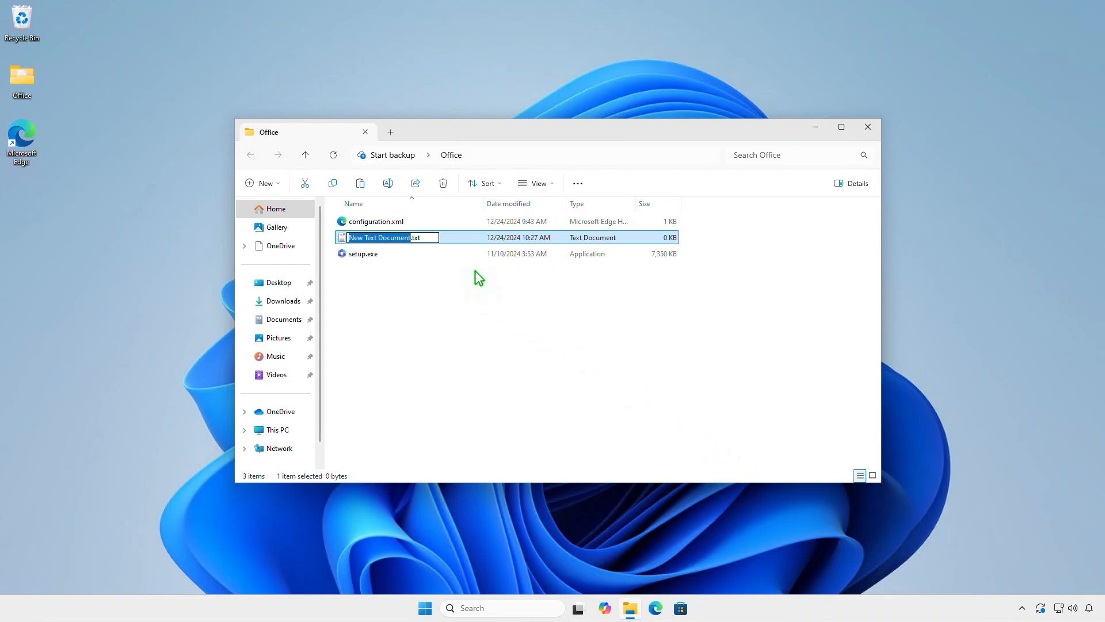
pyautogui.doubleClick(379, 238)
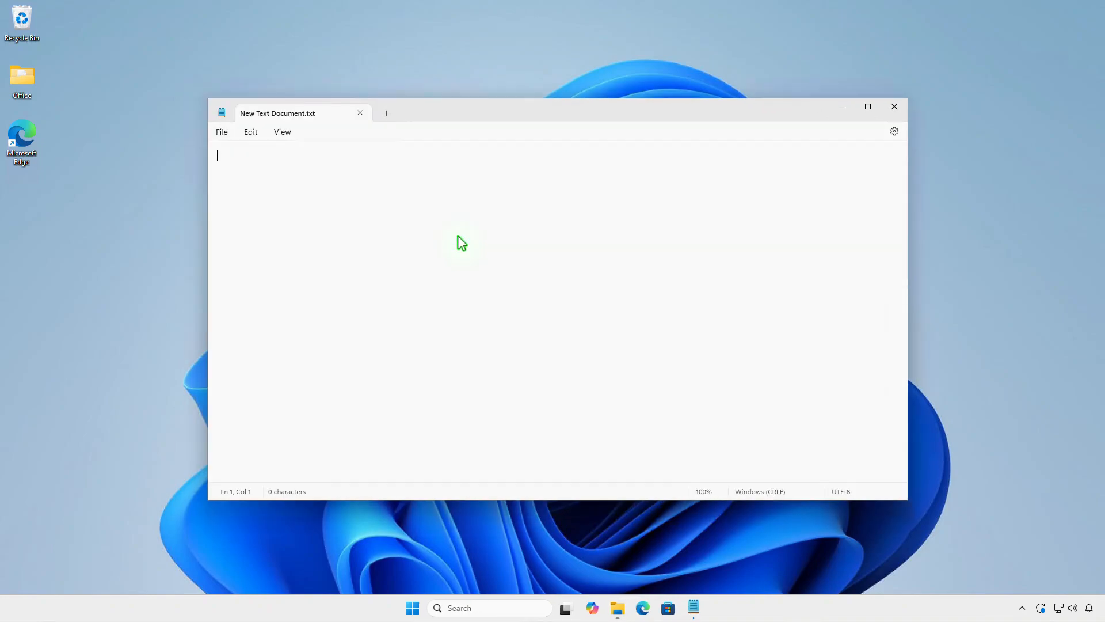
pyautogui.write('@echo off')
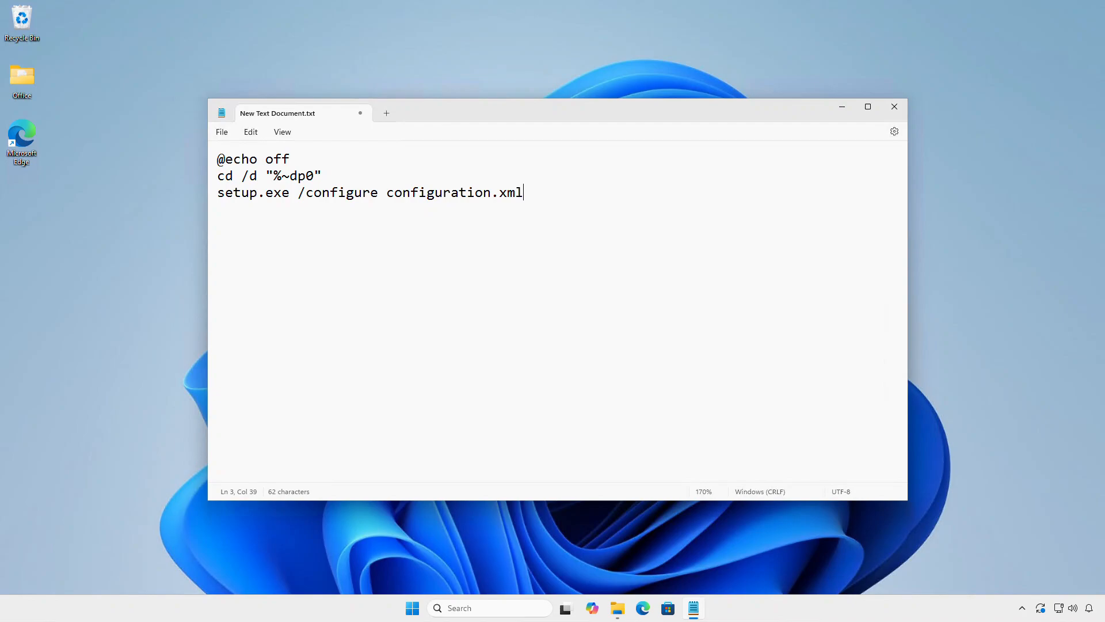
pyautogui.moveTo(454, 236)
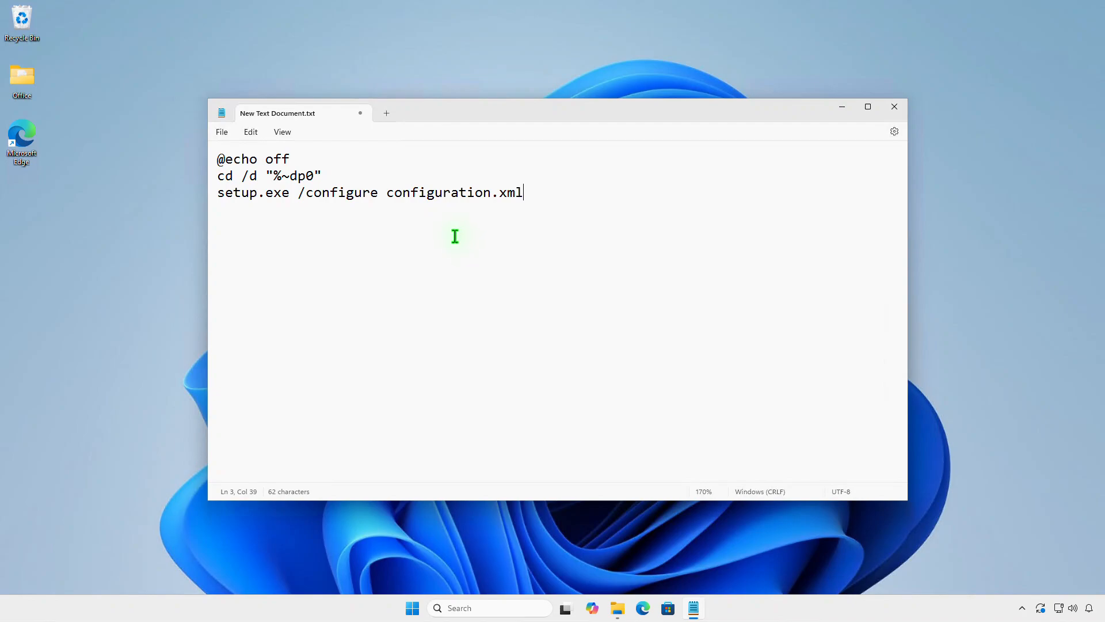
pyautogui.click(221, 131)
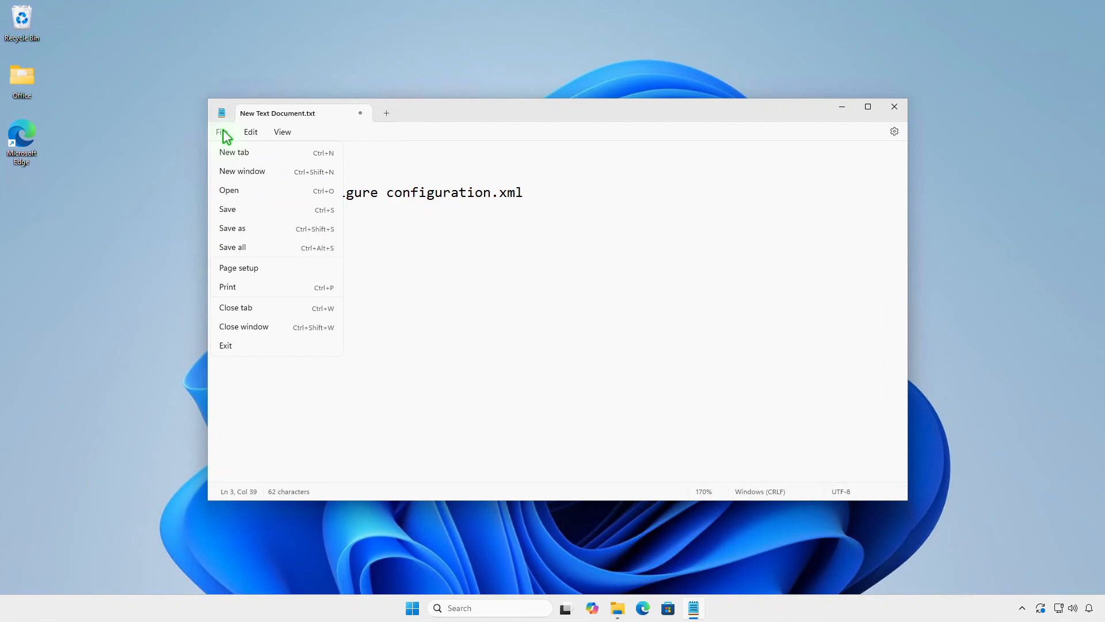
# Step: Save the script as install.bat in the Office folder with Save as type set to All files
pyautogui.click(269, 235)
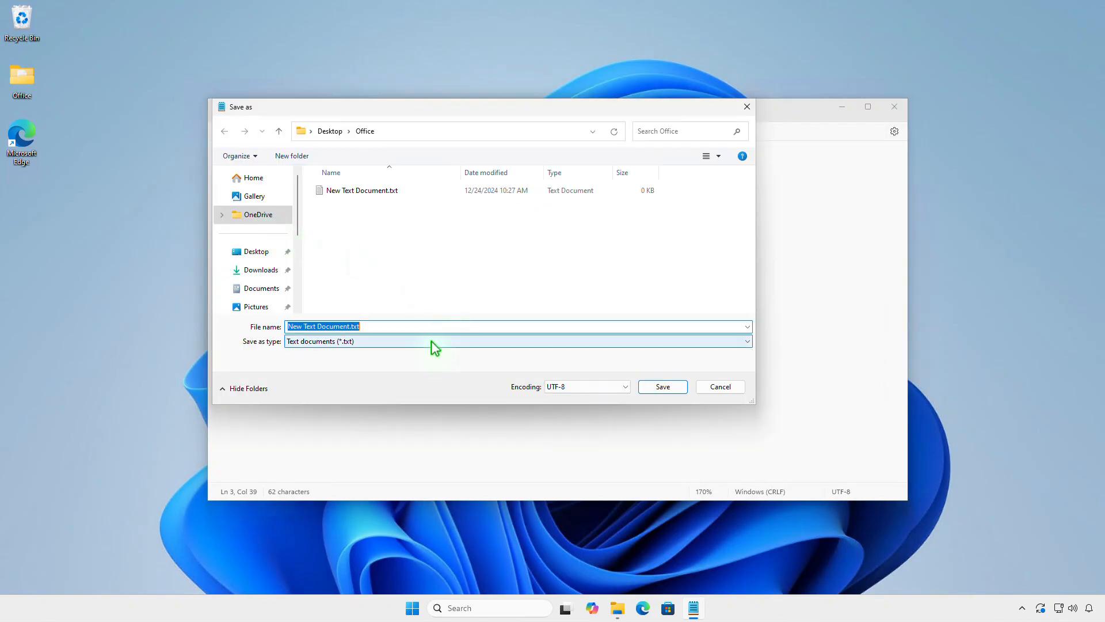
pyautogui.click(514, 340)
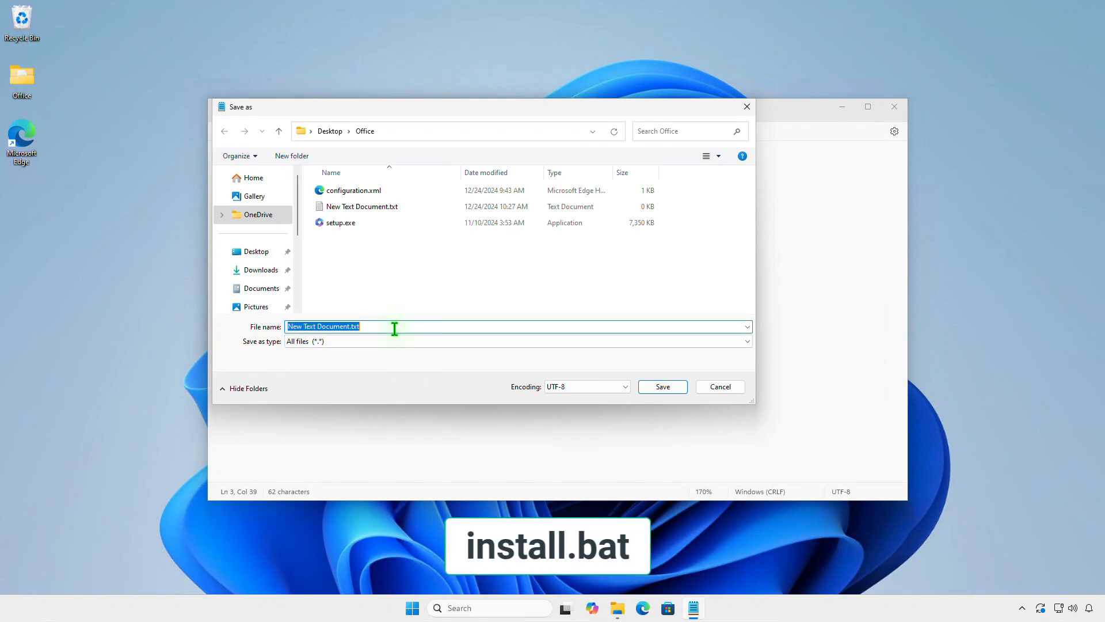
pyautogui.write('install')
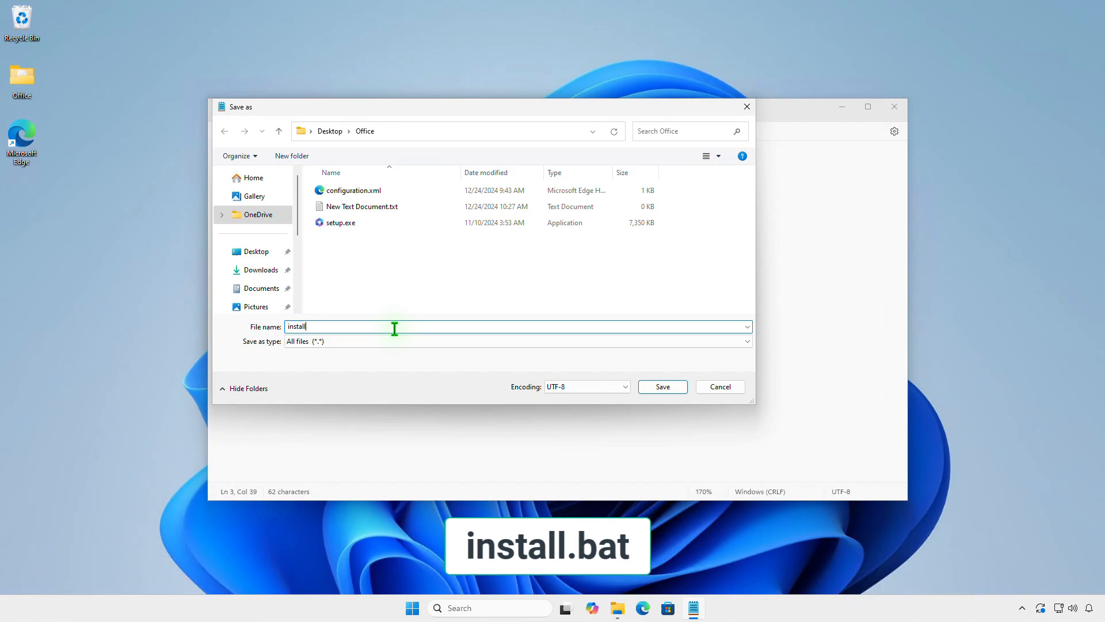
pyautogui.write('.bat')
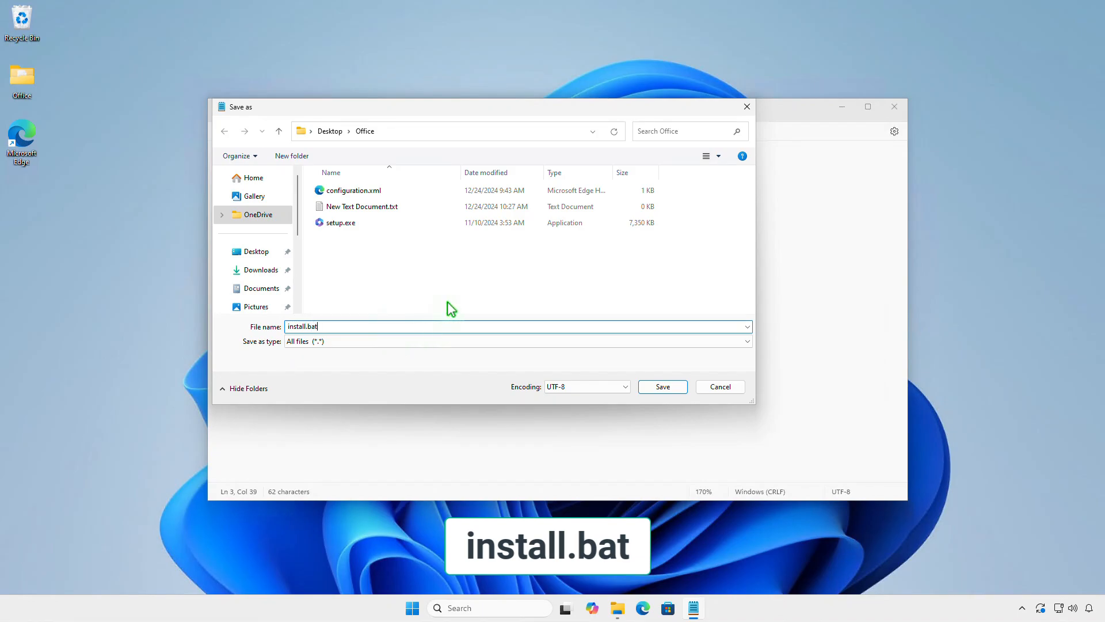
pyautogui.click(661, 387)
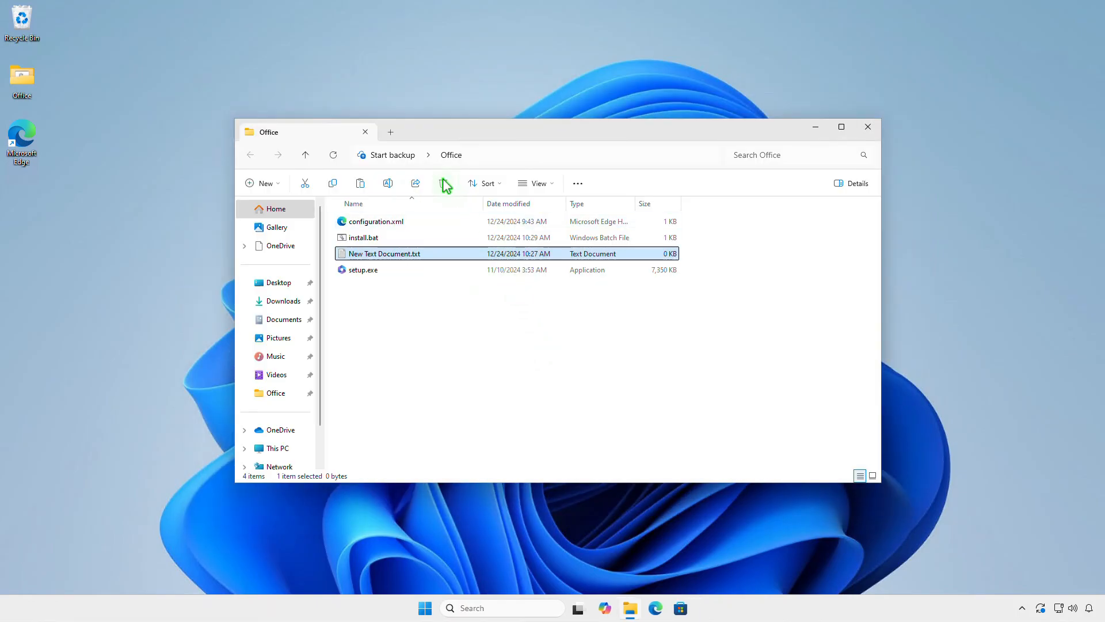
# Step: Delete New Text Document.txt and run install.bat as administrator
pyautogui.click(444, 183)
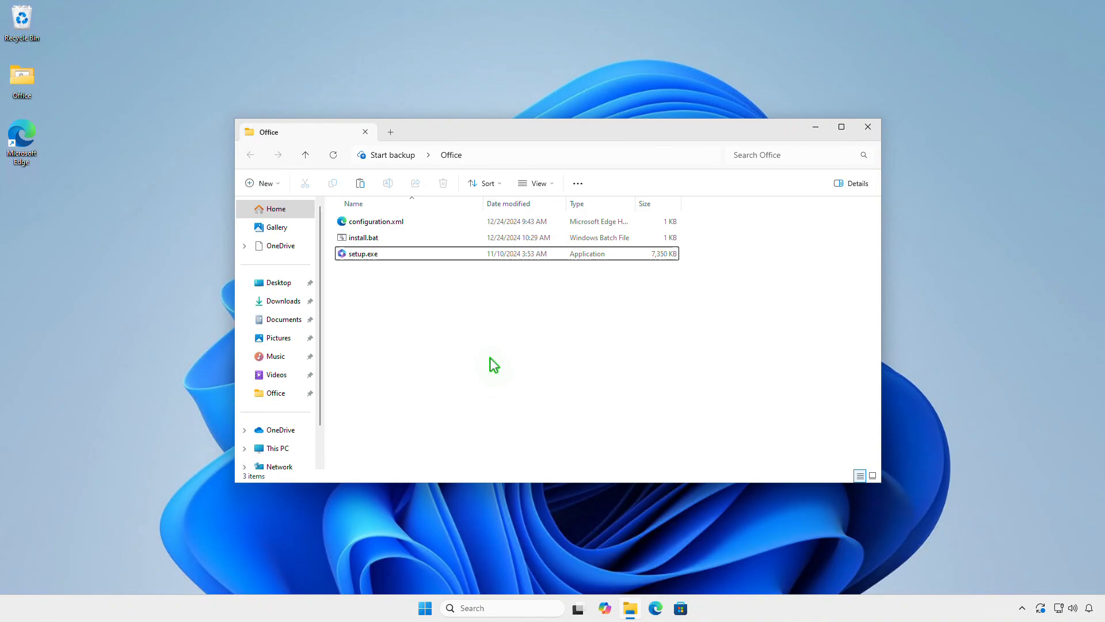
pyautogui.click(363, 237)
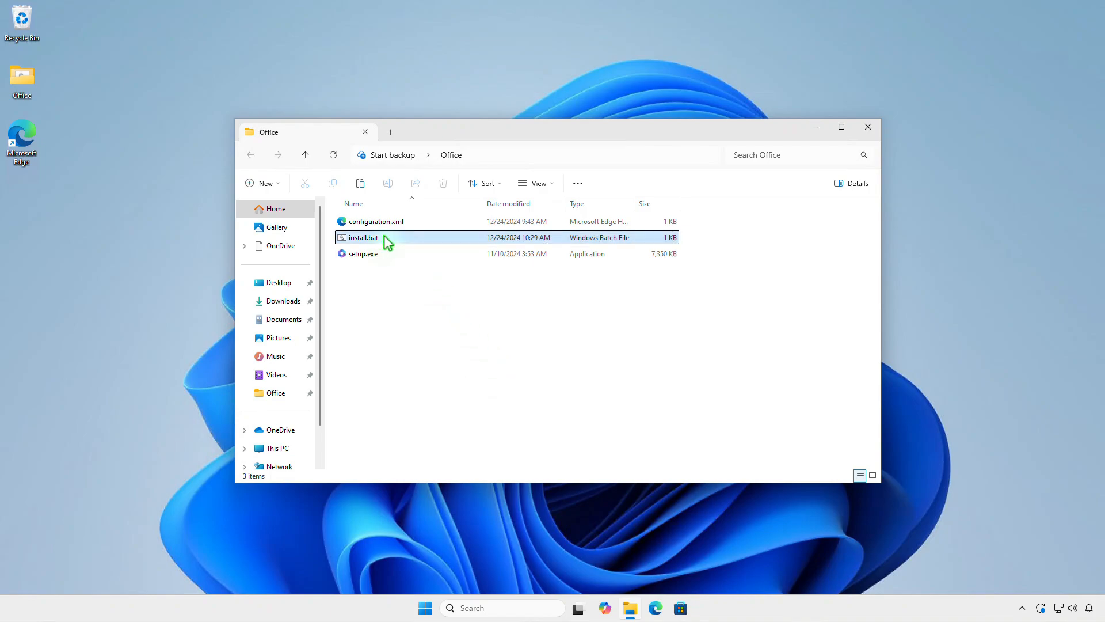
pyautogui.rightClick(362, 237)
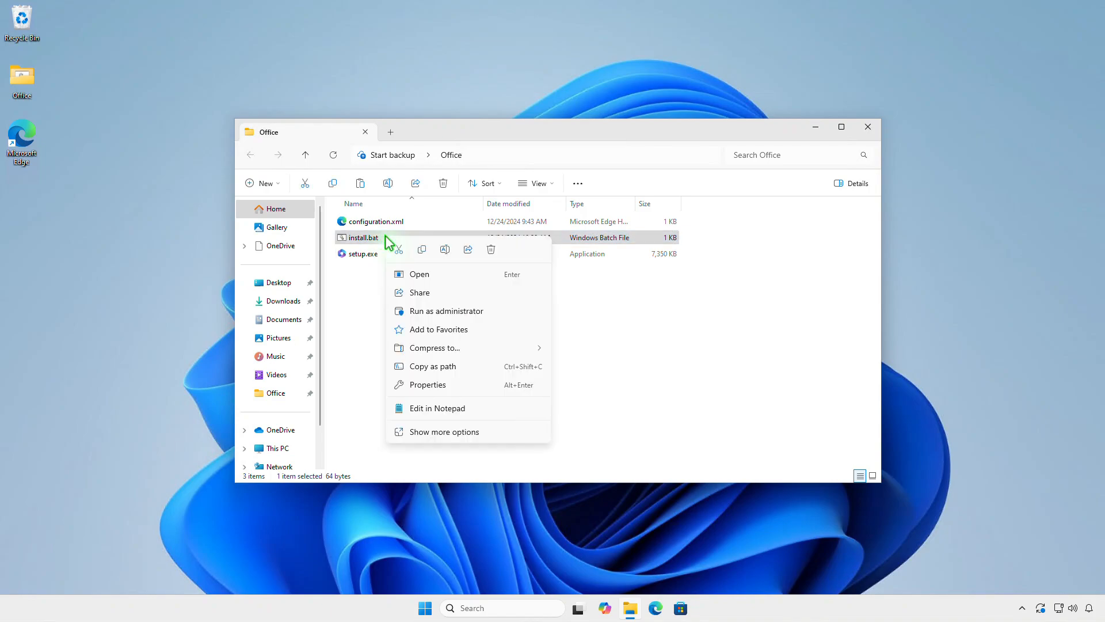
pyautogui.click(446, 311)
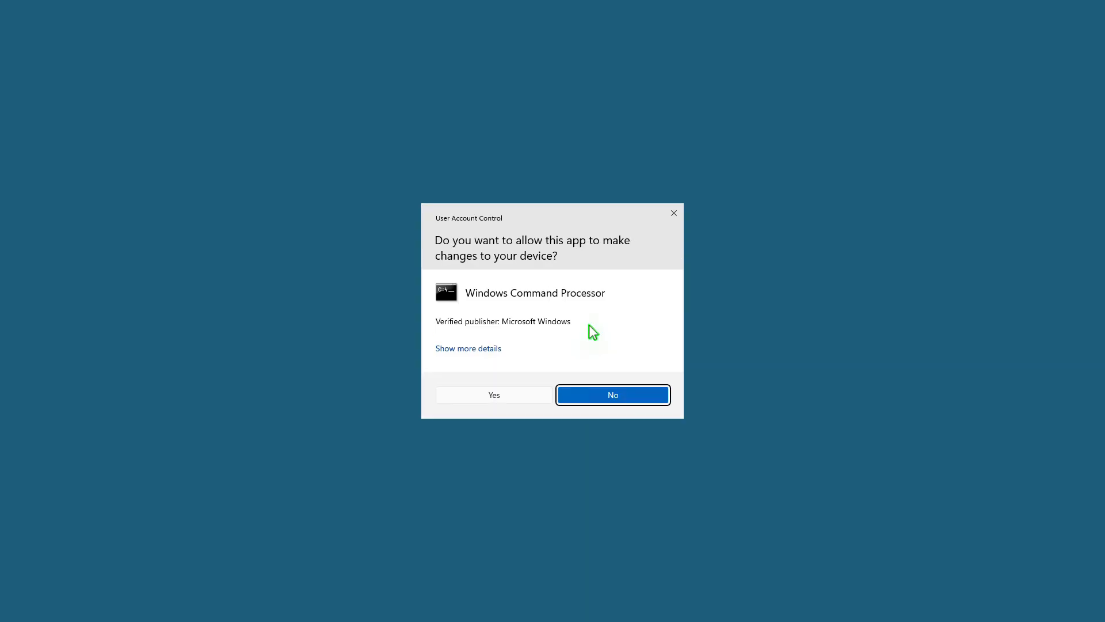